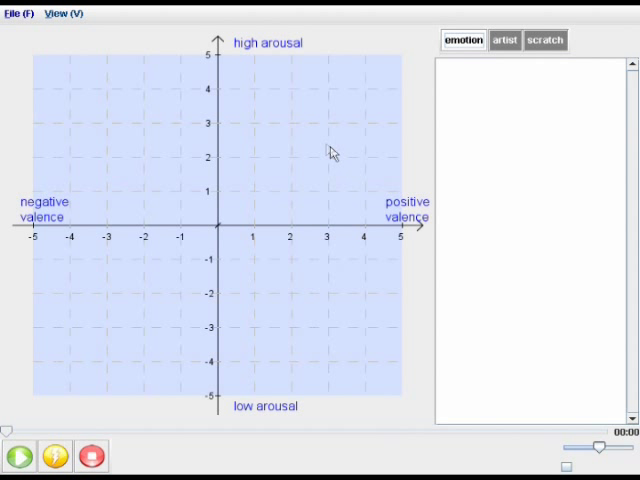
mouse_move(287, 185)
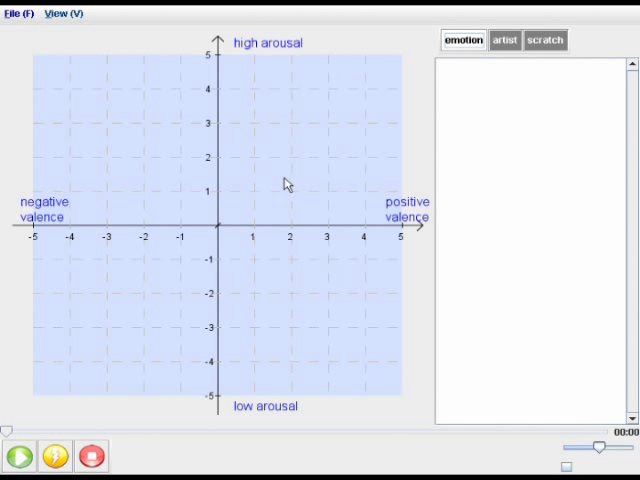
mouse_move(224, 235)
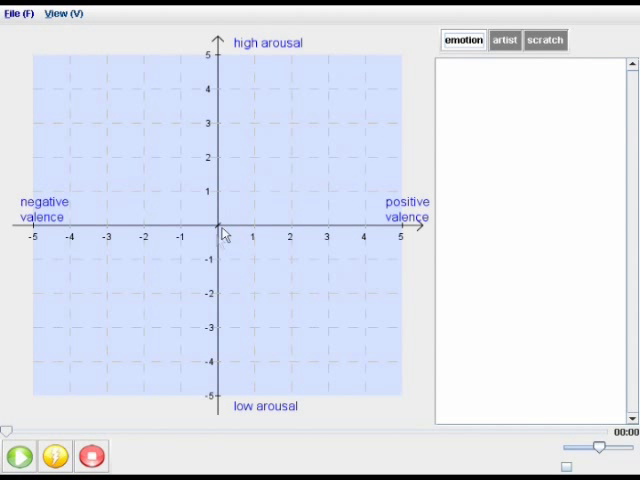
mouse_move(88, 312)
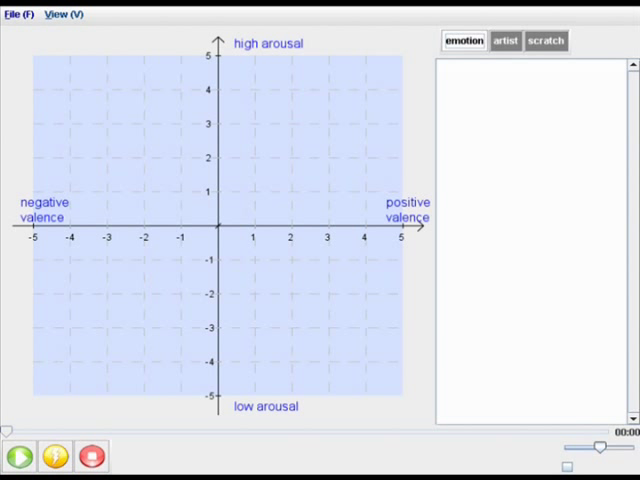
mouse_move(345, 103)
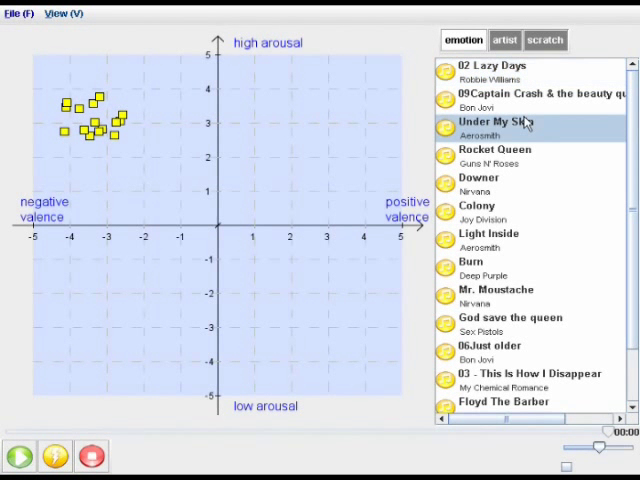
- Query songs with negative valence and low arousal, then play UNSENT
click(490, 122)
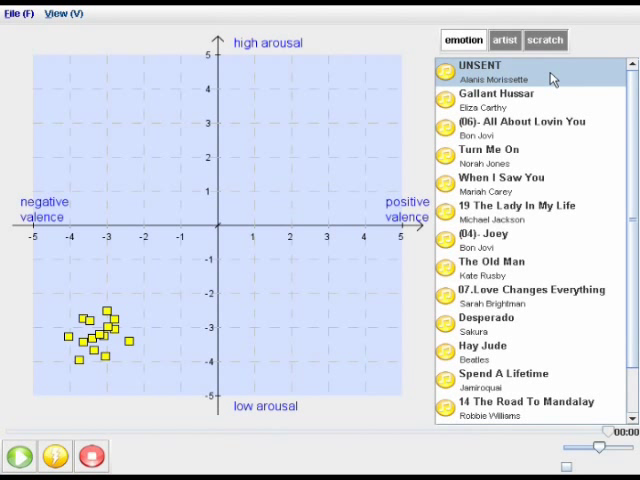
click(104, 335)
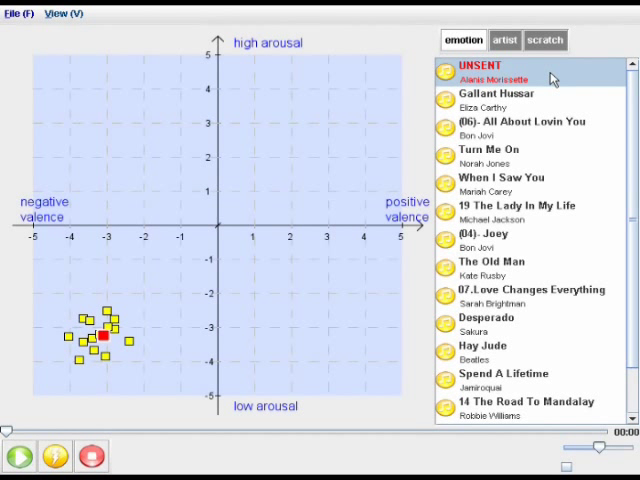
mouse_move(340, 255)
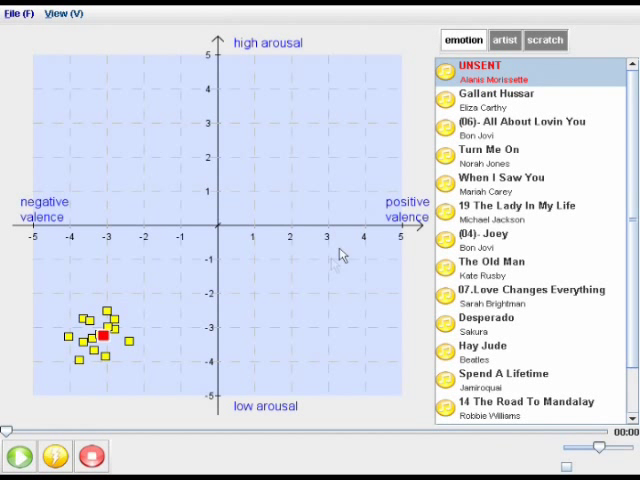
mouse_move(333, 304)
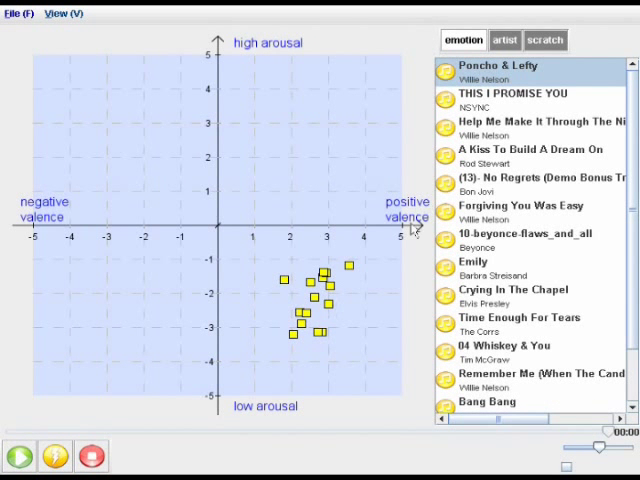
- Play A Kiss To Build A Dream On, then show Bon Jovi's song distribution in artist mode
click(530, 149)
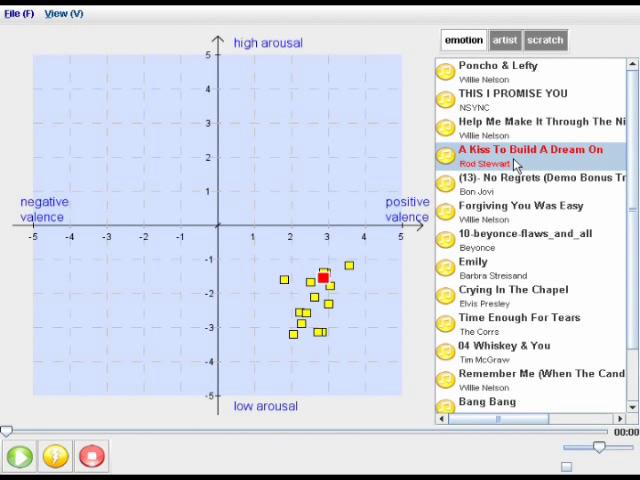
click(89, 456)
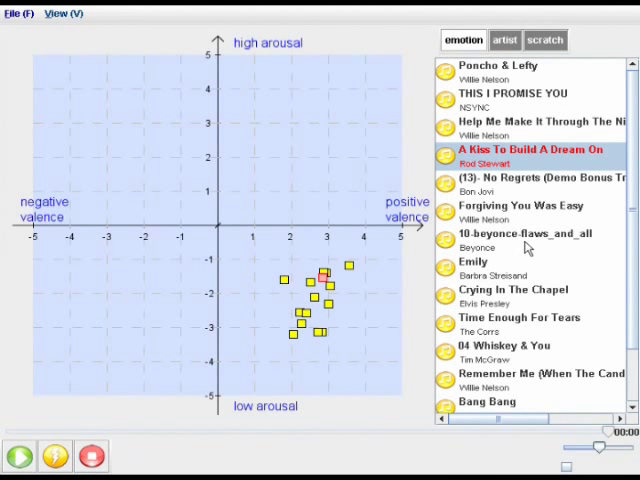
click(535, 184)
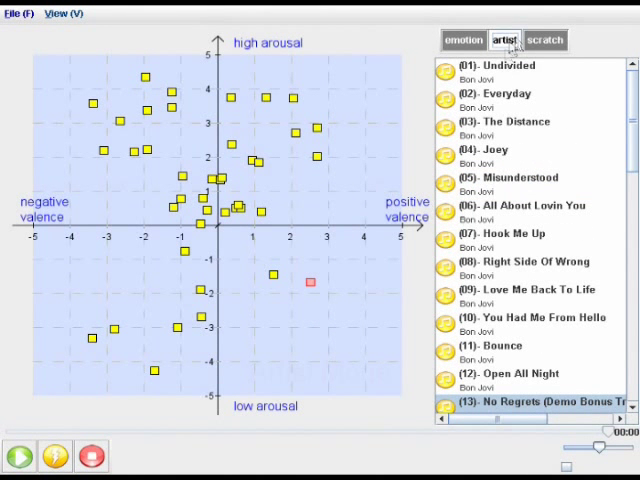
- Mark The Distance and Hook Me Up on the plane, then scroll down the Bon Jovi list
click(520, 128)
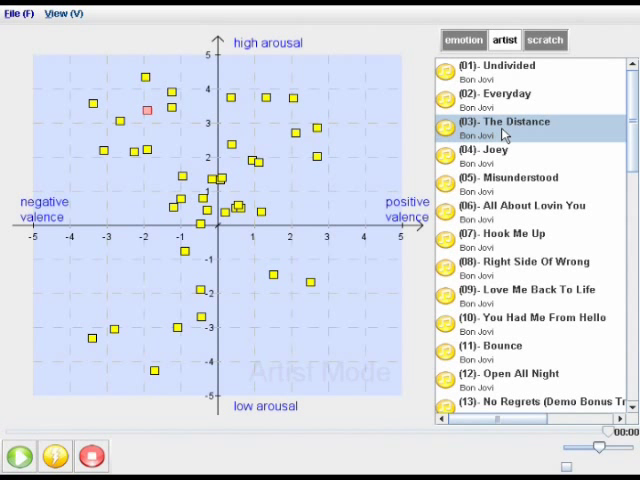
click(510, 234)
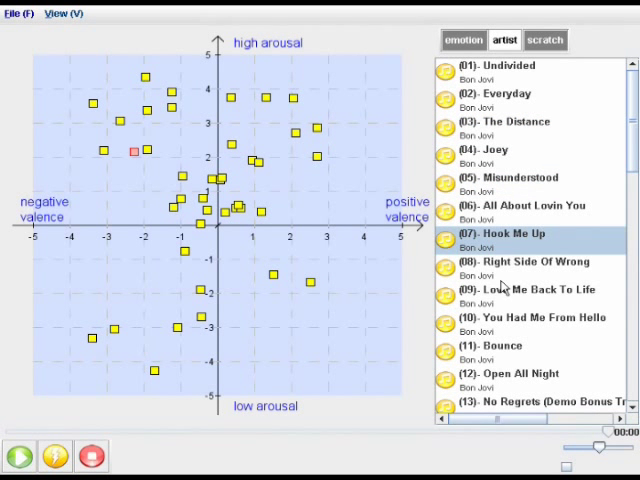
scroll(down, 3)
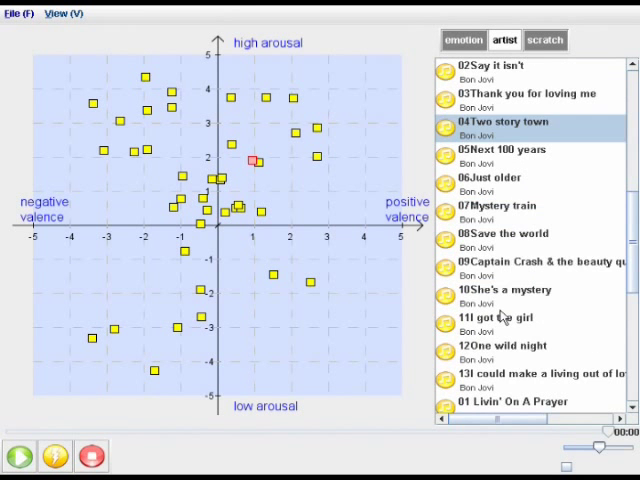
scroll(down, 3)
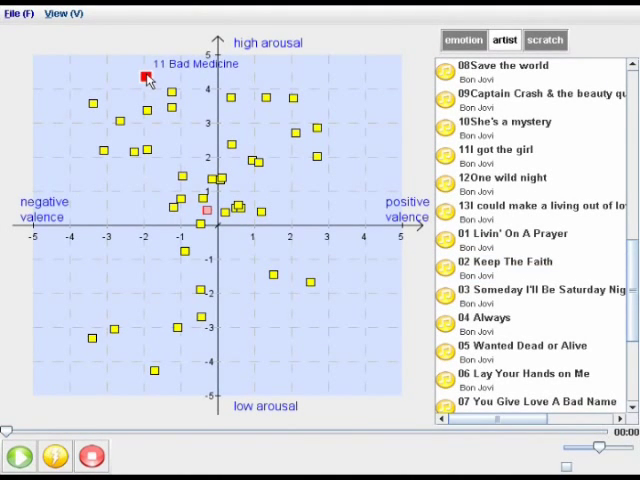
scroll(down, 3)
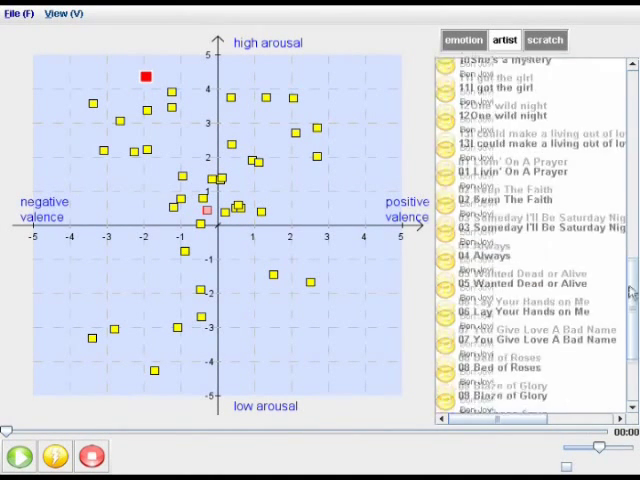
scroll(down, 3)
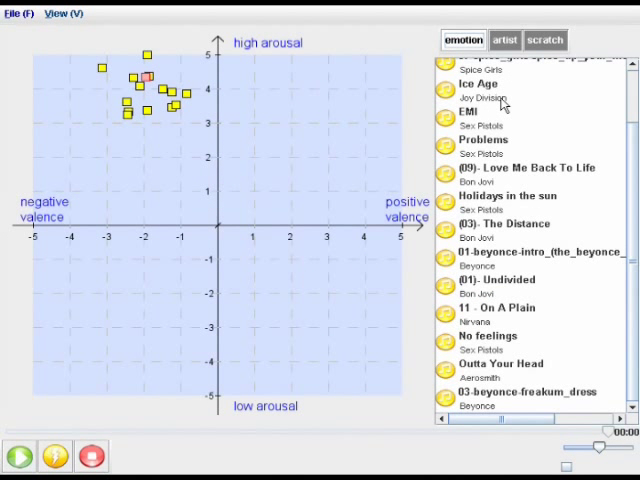
mouse_move(108, 72)
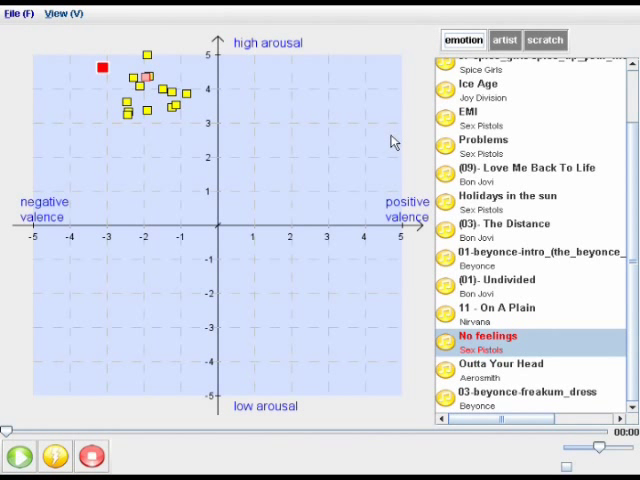
mouse_move(490, 124)
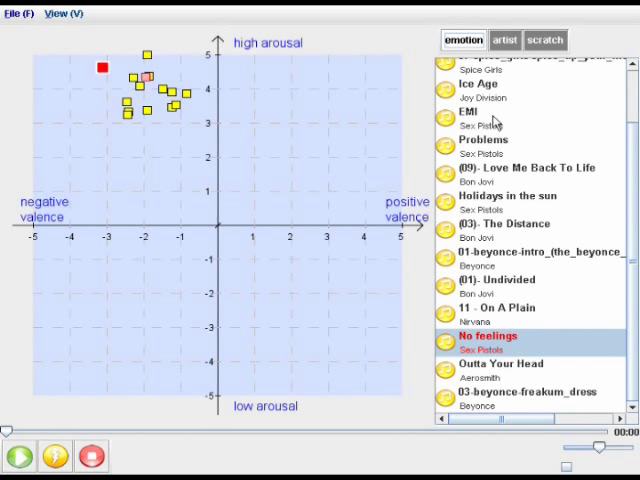
- Play EMI by Sex Pistols and plot all Sex Pistols songs on the plane
click(495, 118)
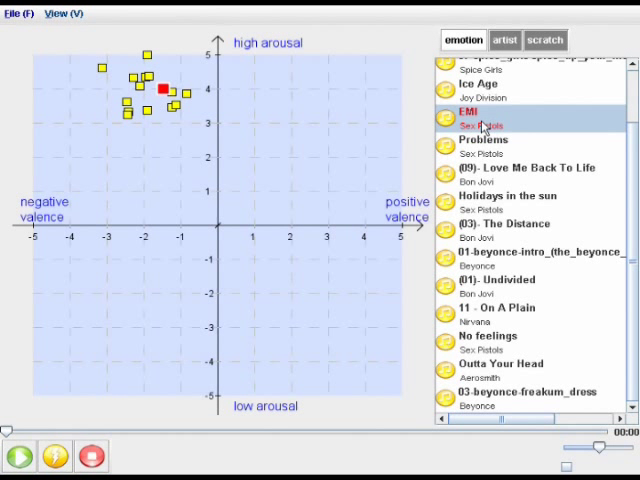
click(90, 455)
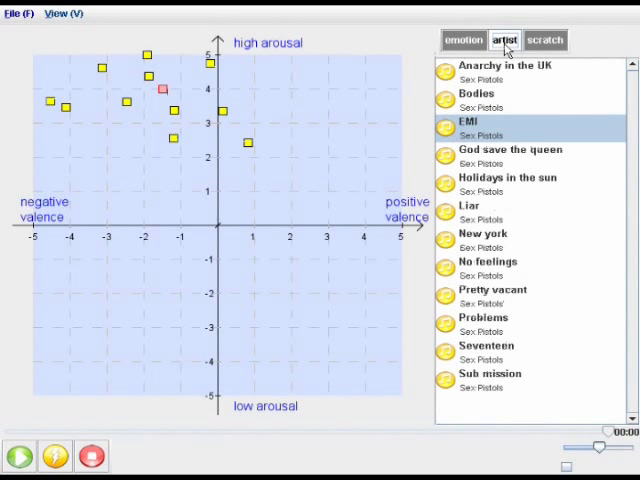
mouse_move(510, 255)
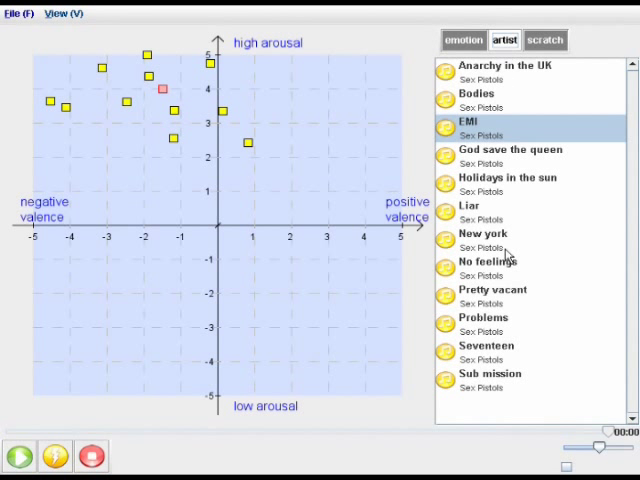
- Locate Pretty vacant, query calm mildly positive songs, select Manhattan, and map Rod Stewart's songs
click(493, 290)
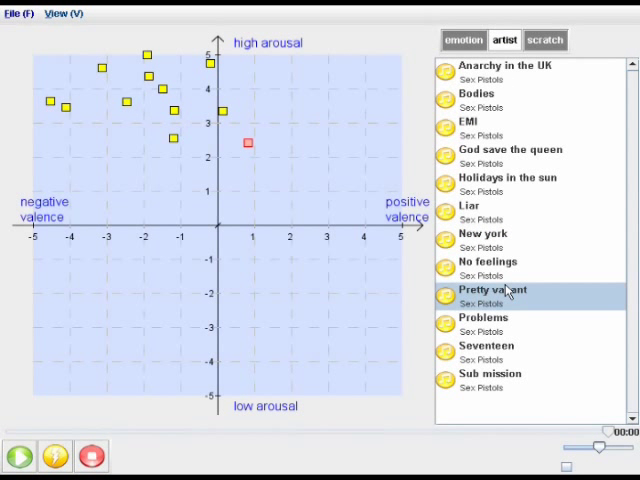
click(463, 40)
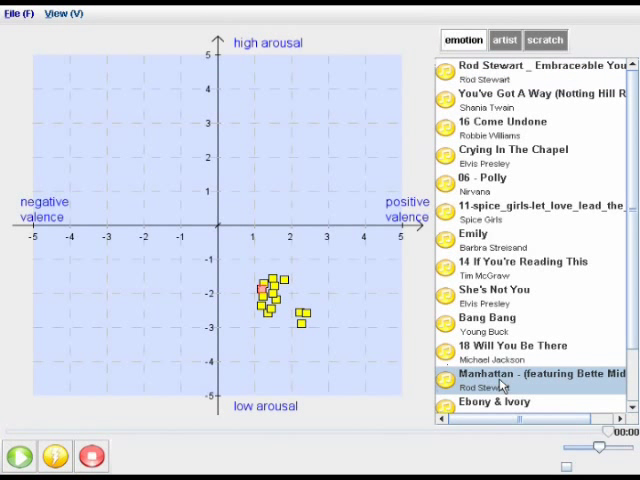
click(505, 40)
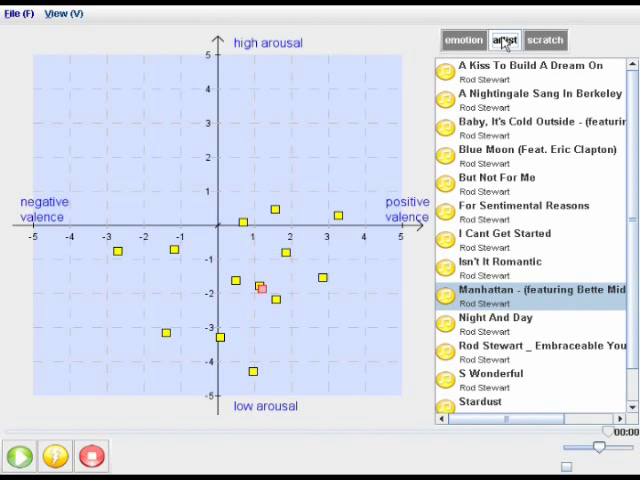
click(544, 40)
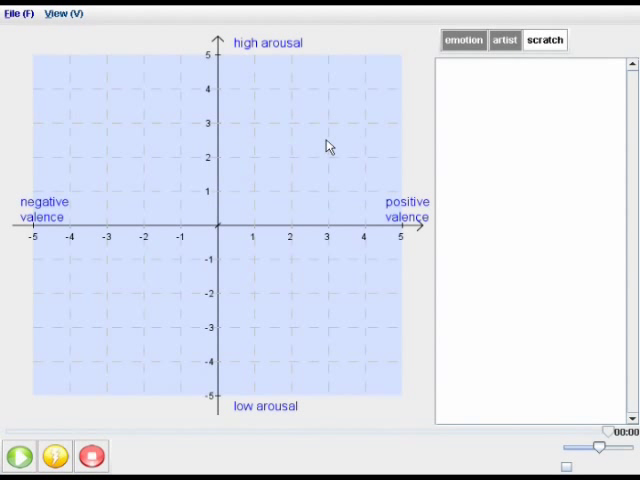
mouse_move(383, 161)
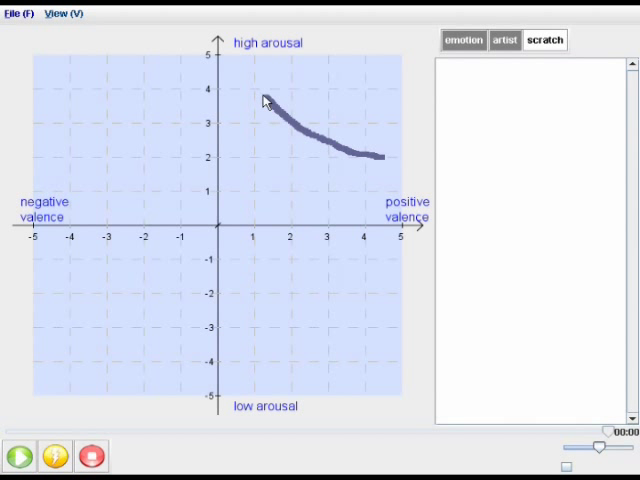
- Sketch a trajectory sloping down from high arousal toward positive valence
drag(263, 98, 203, 272)
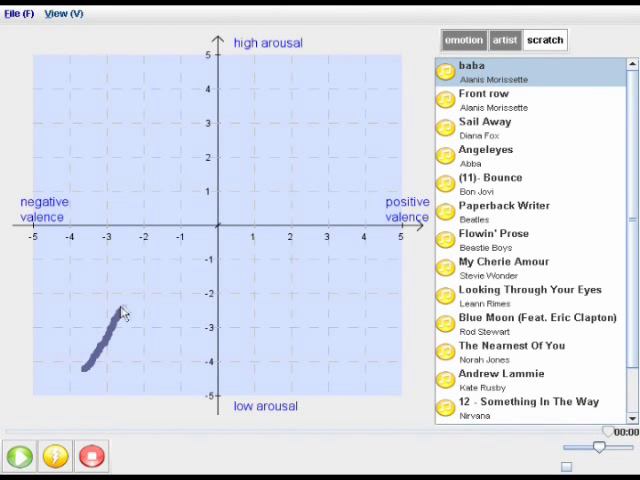
- Draw a loop rising to high arousal on the negative side, then play You Are The Sunshine Of My Life, Independent Woman and EMI
drag(120, 320, 168, 118)
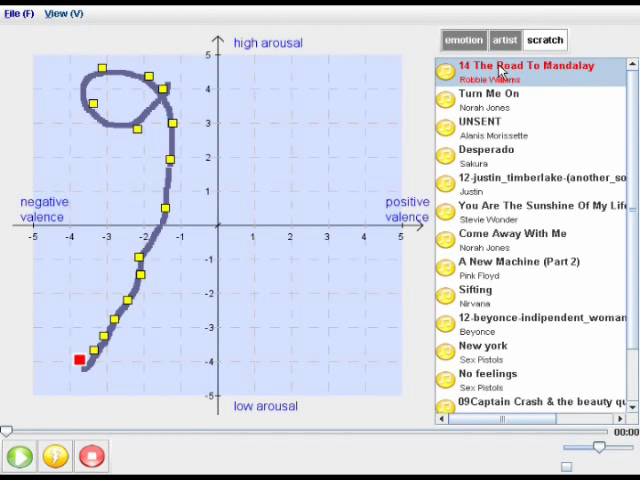
mouse_move(515, 162)
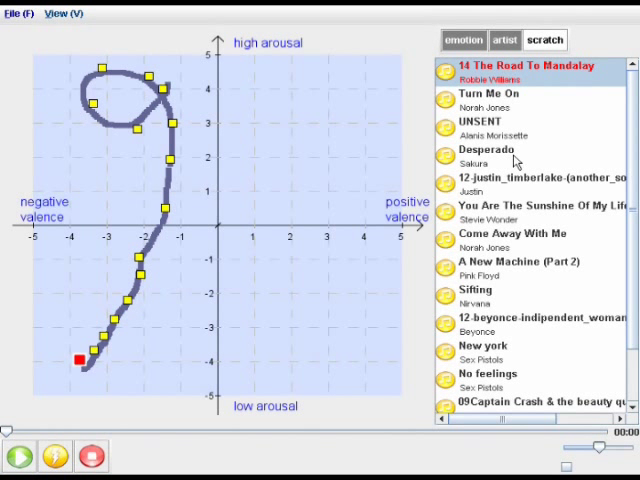
click(540, 211)
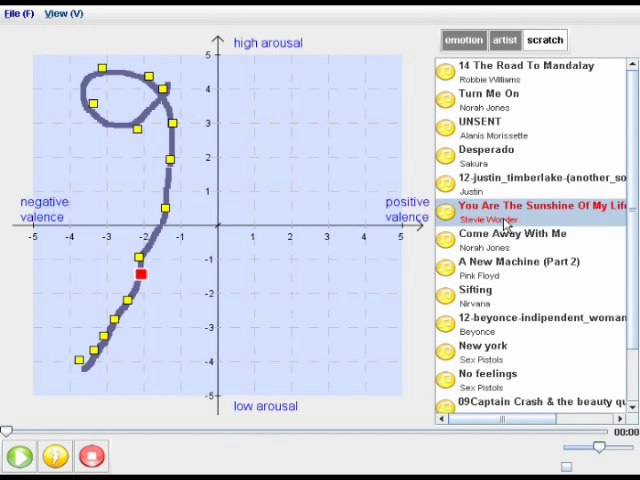
click(530, 325)
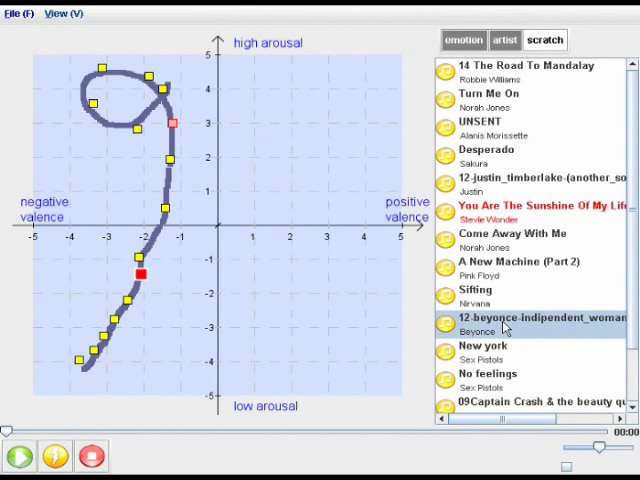
scroll(down, 3)
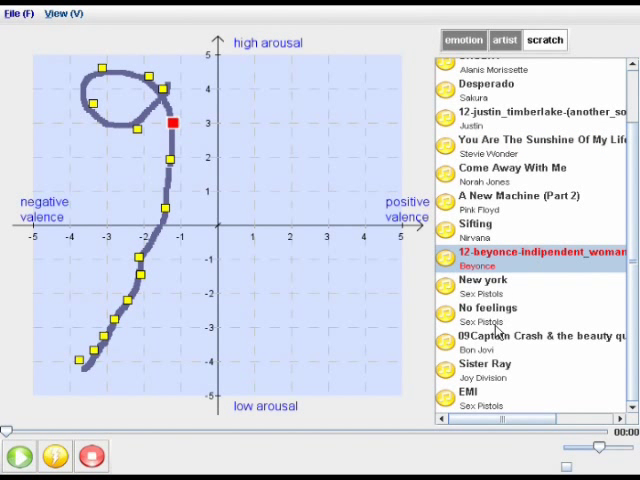
mouse_move(500, 380)
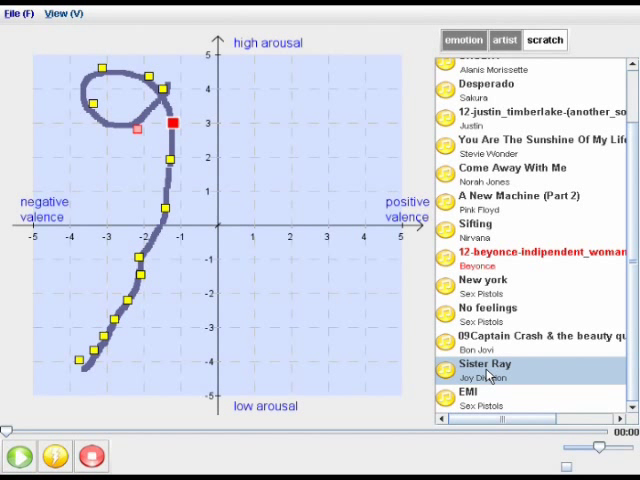
click(490, 404)
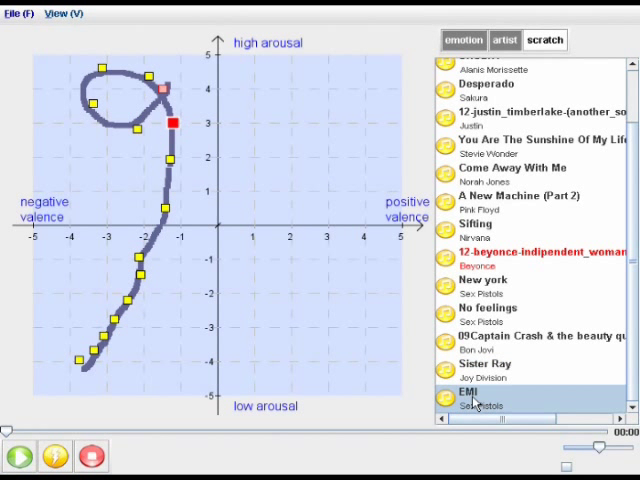